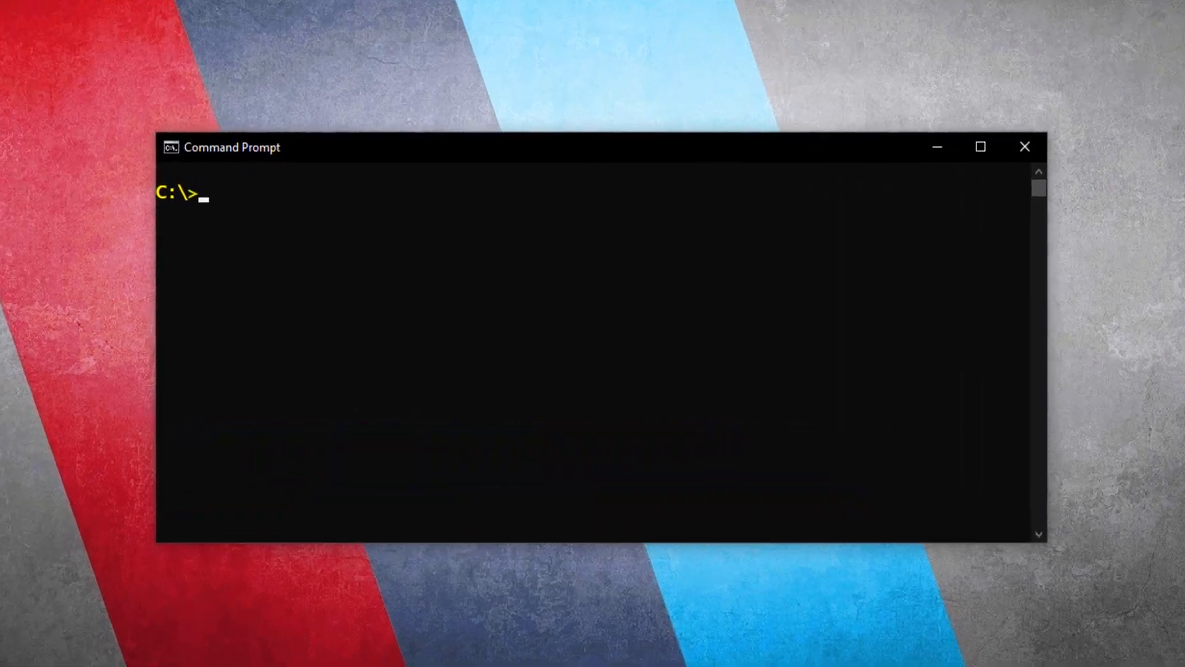
Connect to the Oracle 19c instance as SYSDBA with sqlplus / as sysdba
{"action": "type", "text": "sqlplus / as sysdba"}
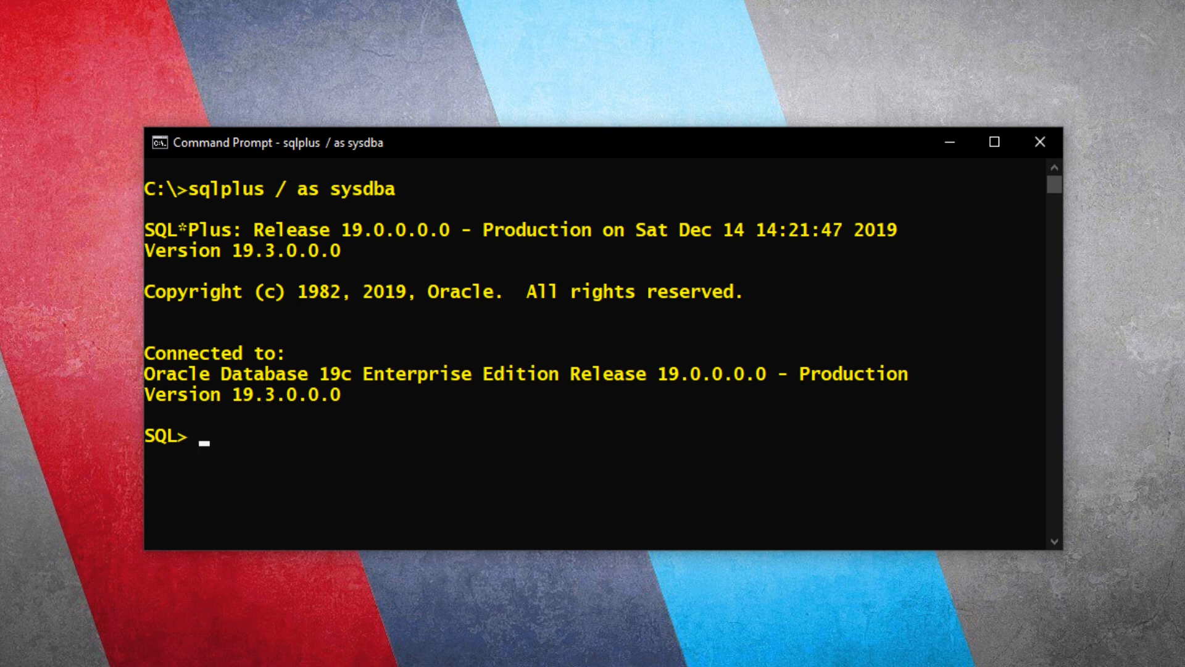
Confirm the container is CDB$ROOT, then switch the session to the orclpdb container
{"action": "type", "text": "SHOW con_name;"}
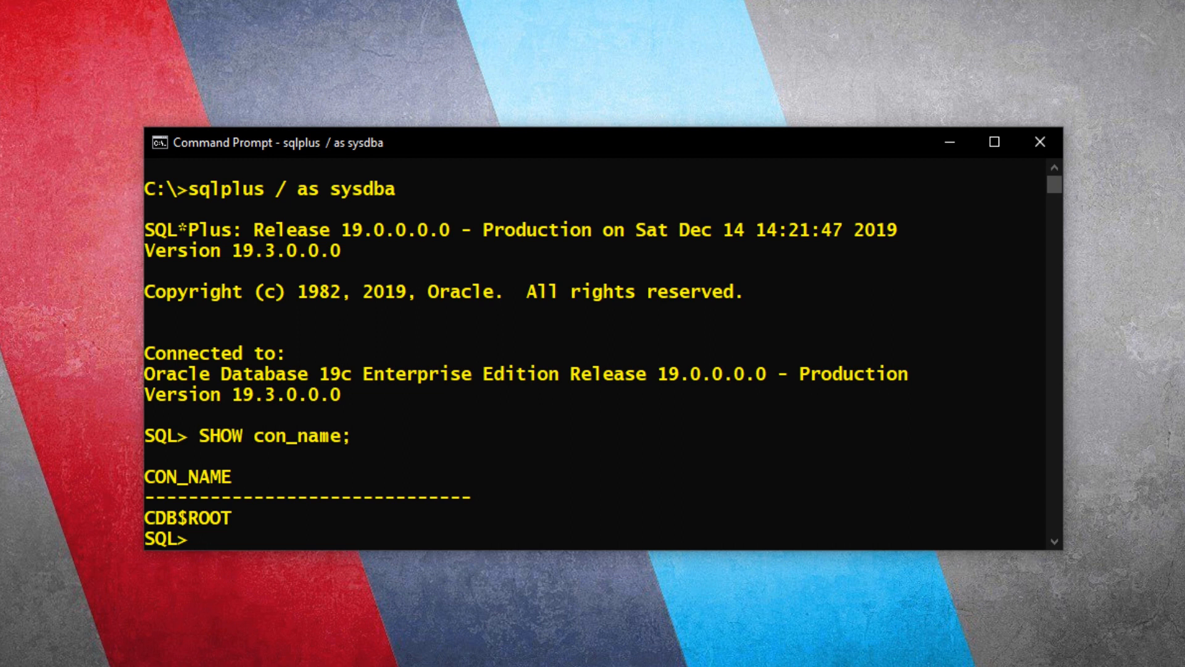
{"action": "type", "text": "ALTER SESSION SET CONTAINER = orclpdb;"}
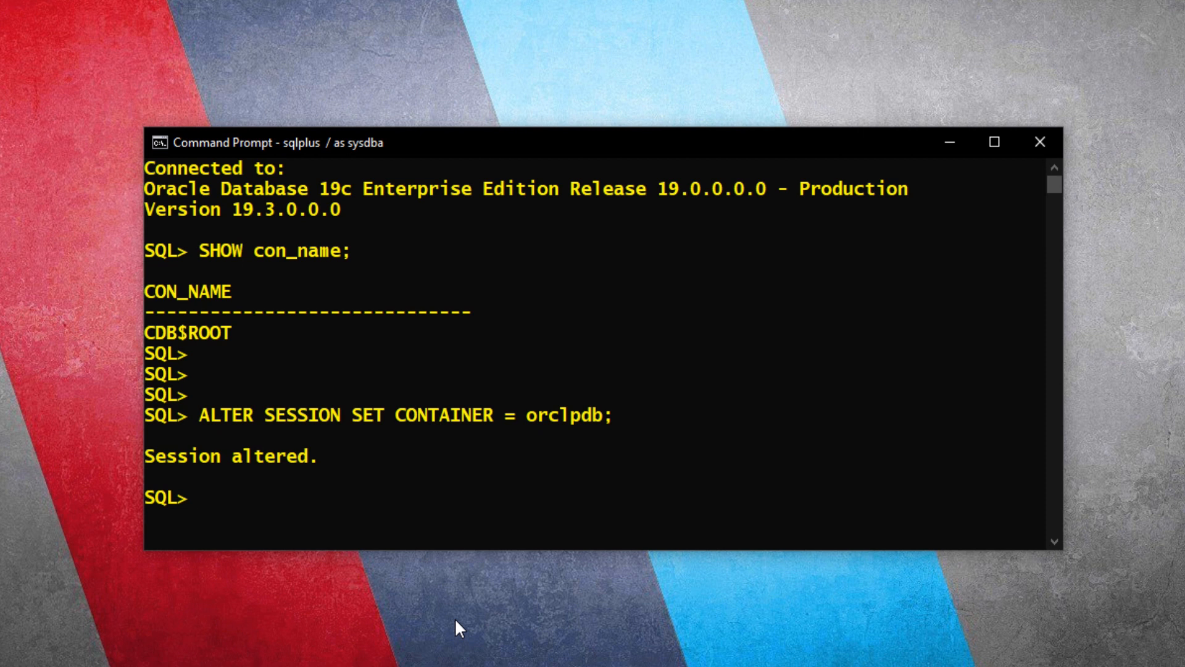
List name and open_mode from v$pdbs with name formatted a10, showing ORCLPDB MOUNTED
{"action": "type", "text": "COLUMN"}
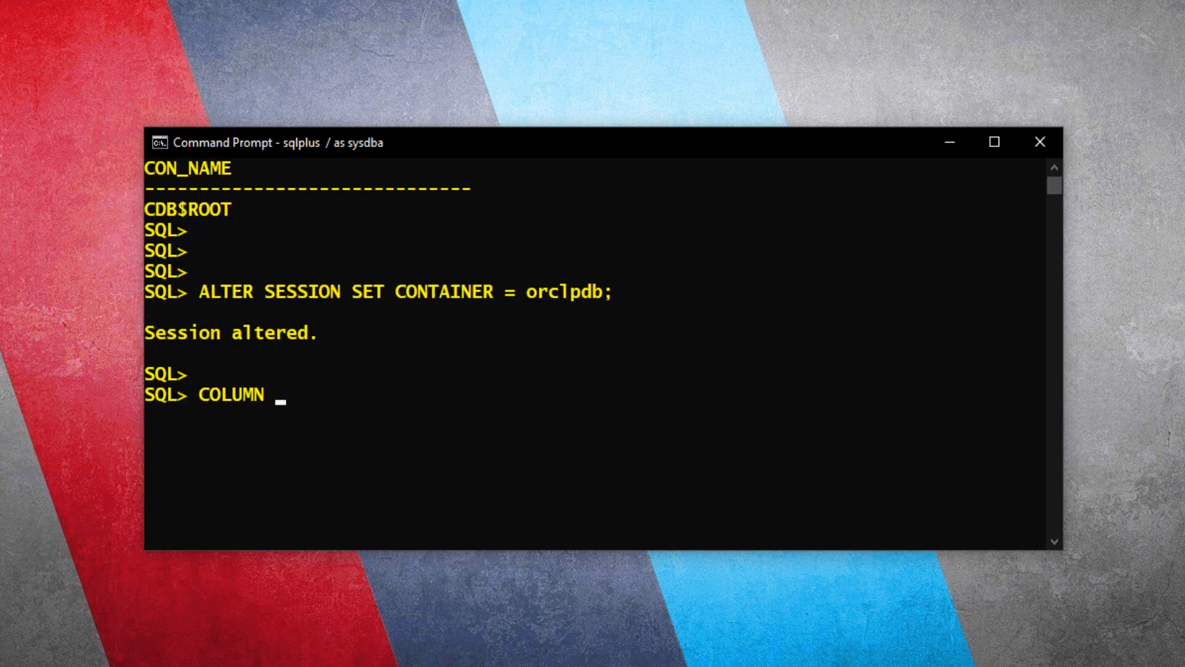
{"action": "type", "text": "name FORMAT a10;"}
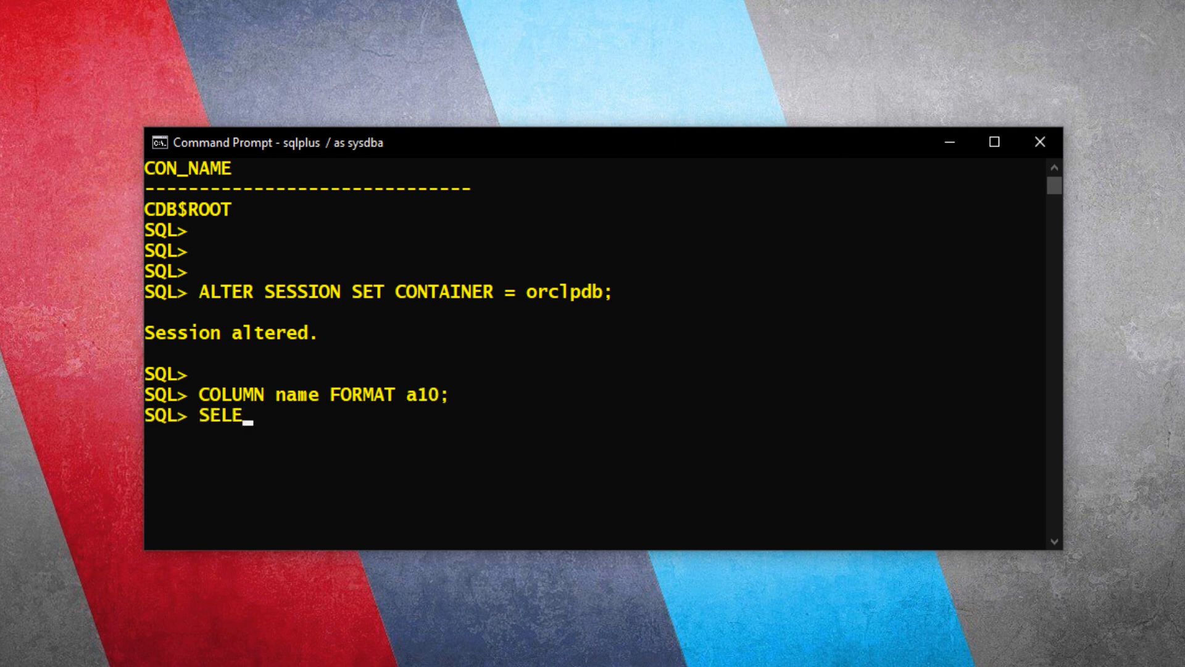
{"action": "type", "text": "CT name,open_mode FROM v$pdbs;"}
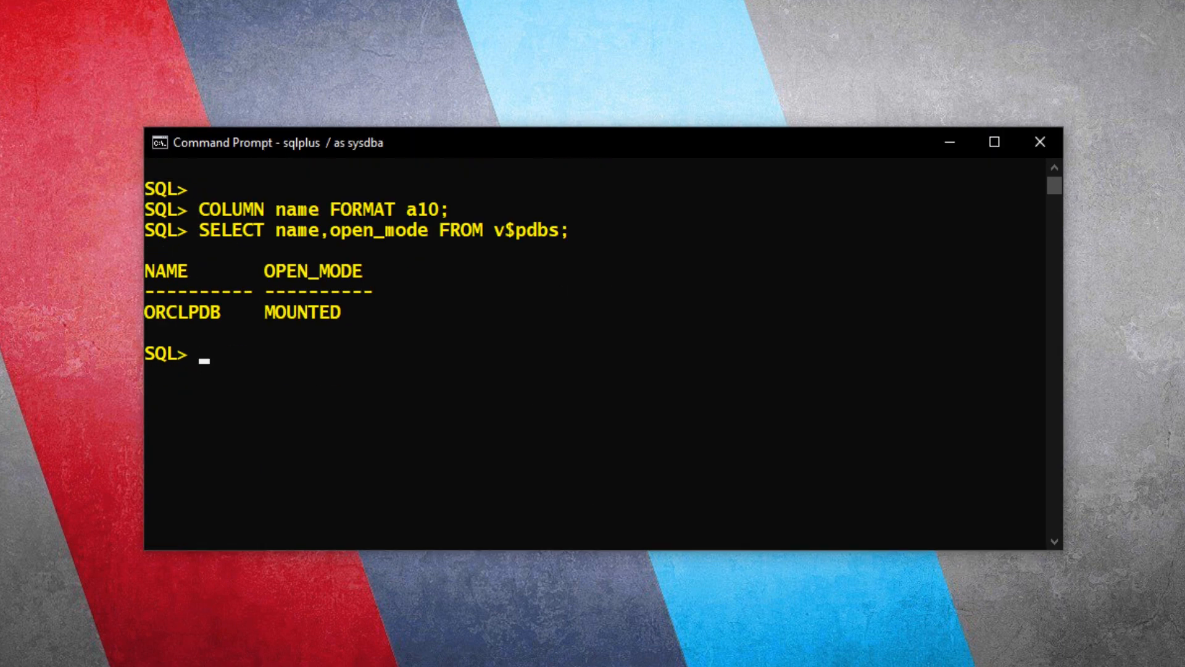
Open the ORCLPDB pluggable database with ALTER PLUGGABLE DATABASE open
{"action": "type", "text": "ALTER PLUGGABLE DATABASE"}
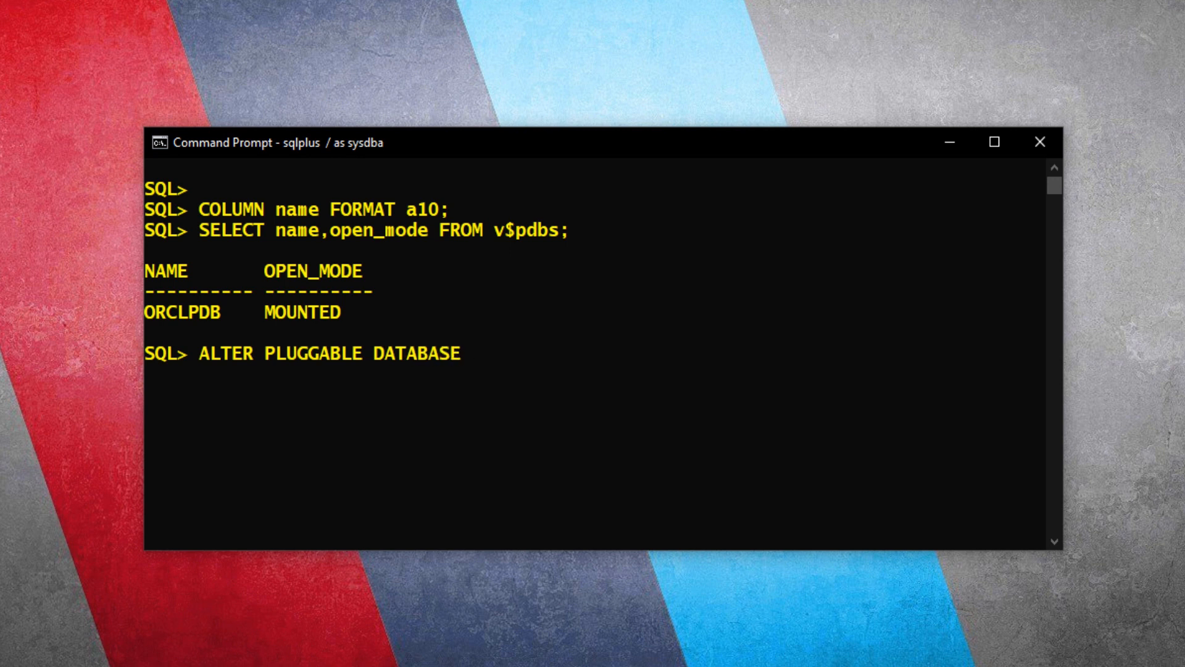
{"action": "type", "text": "open;"}
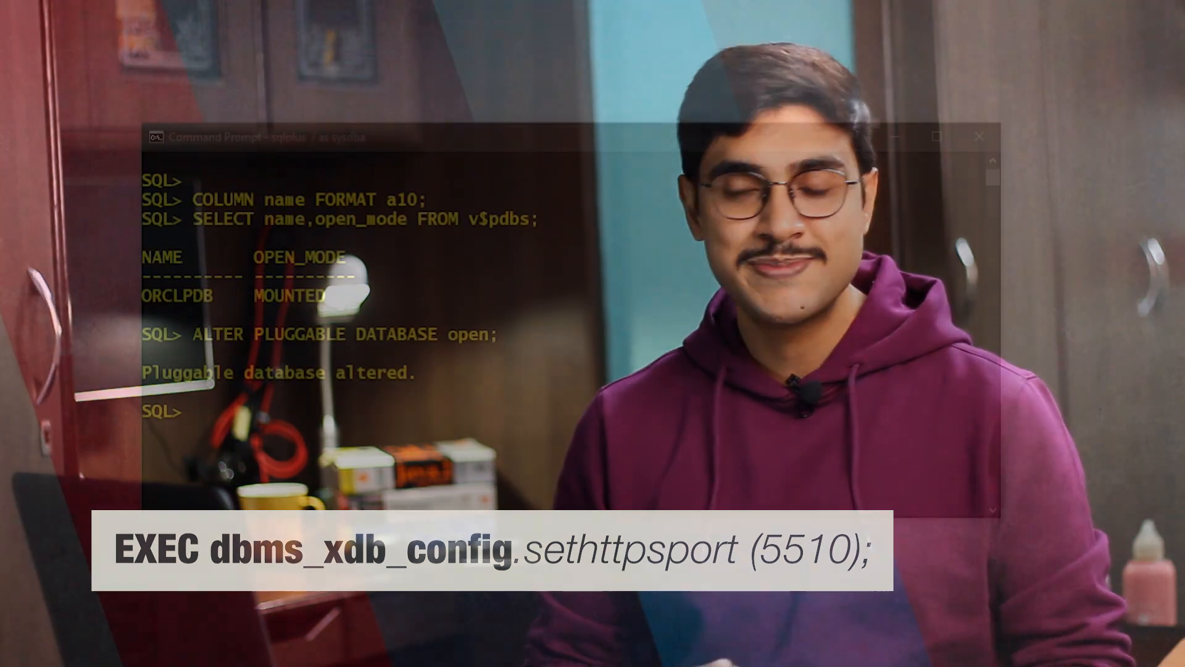
Set the HTTPS port to 5510 via EXEC dbms_xdb_config.sethttpsport(5510)
{"action": "type", "text": "EXEC dbms_xdb_"}
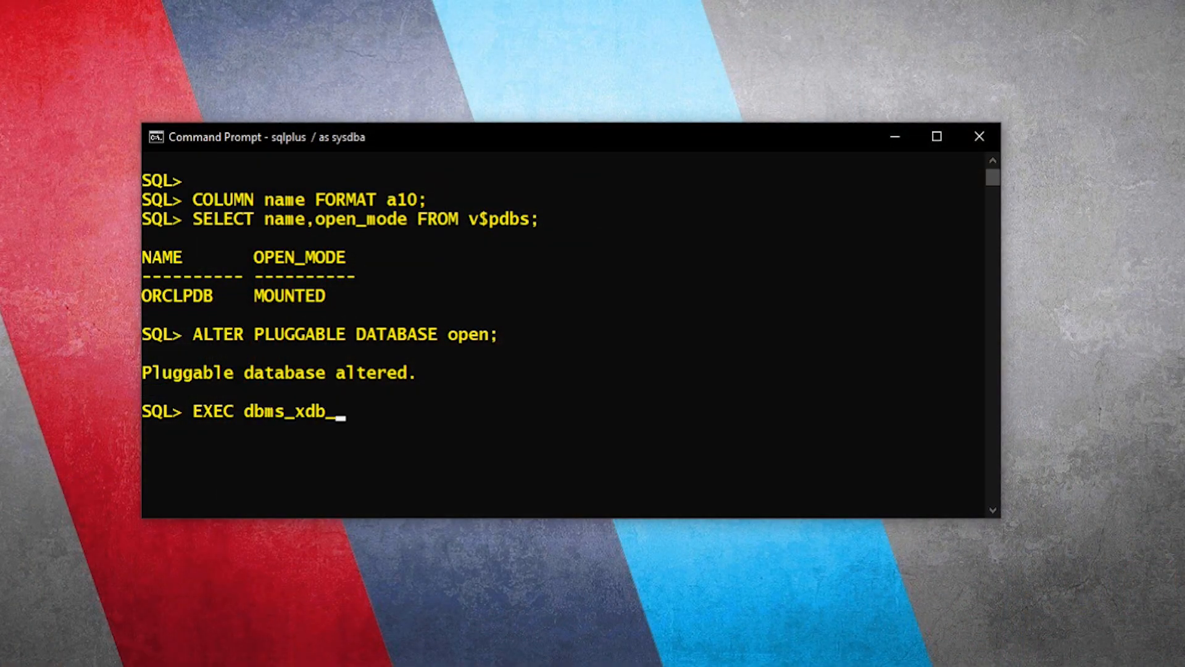
{"action": "type", "text": "config.sethttpspo"}
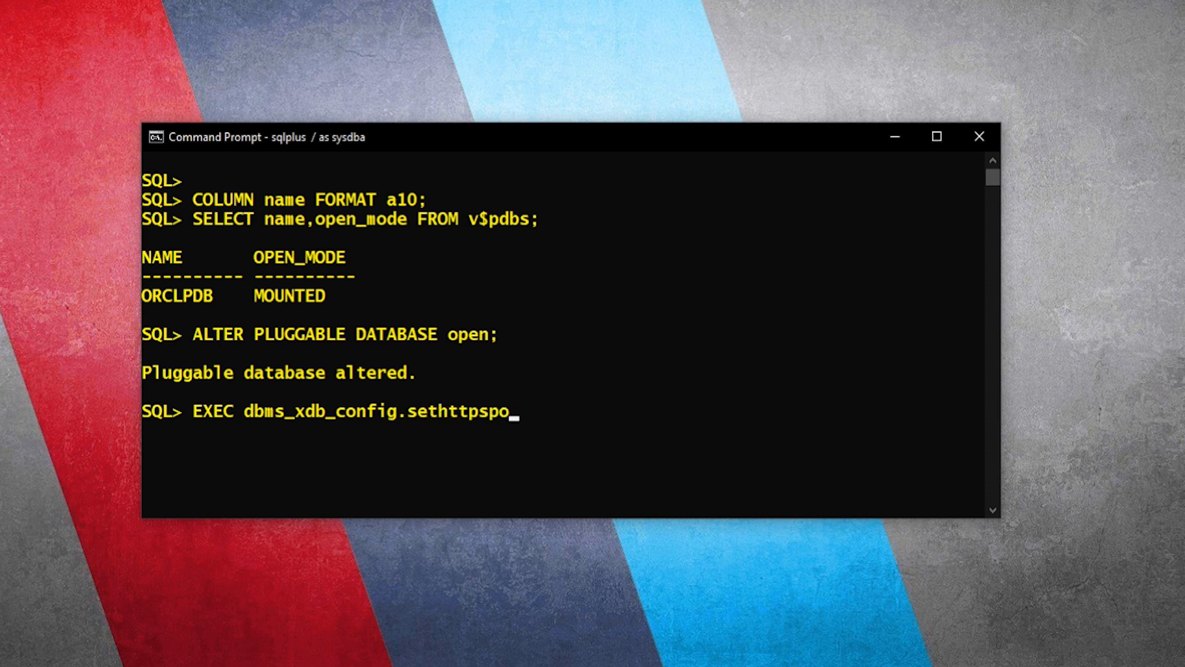
{"action": "type", "text": "rt(5510);"}
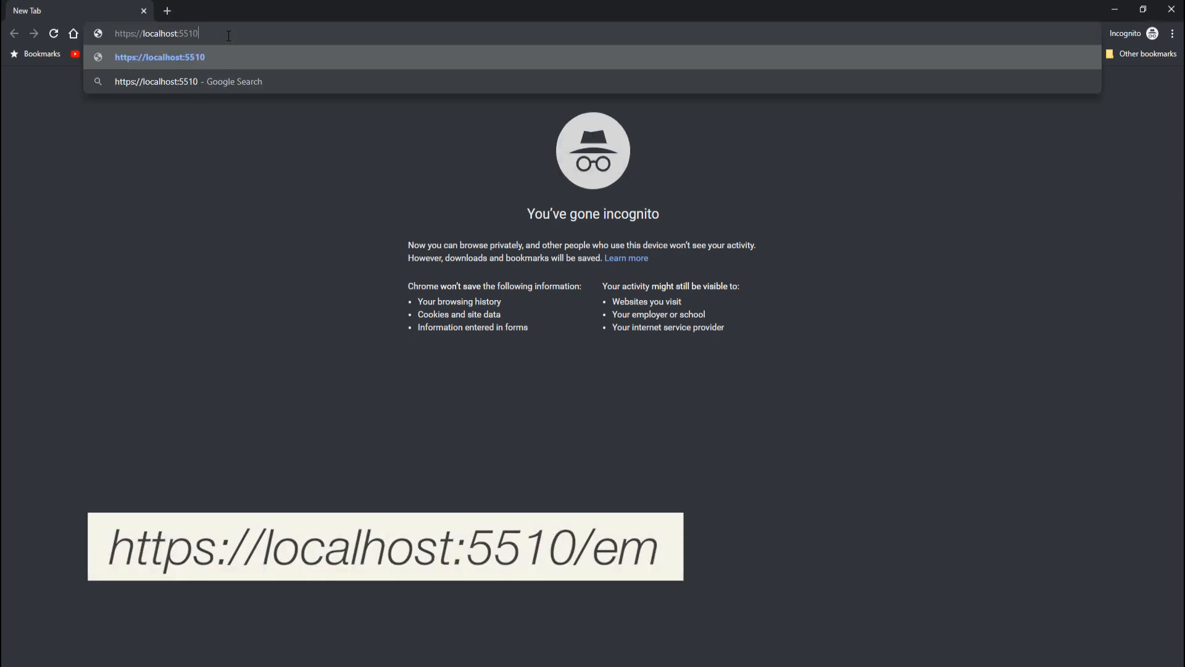
{"action": "type", "text": "\\em\\"}
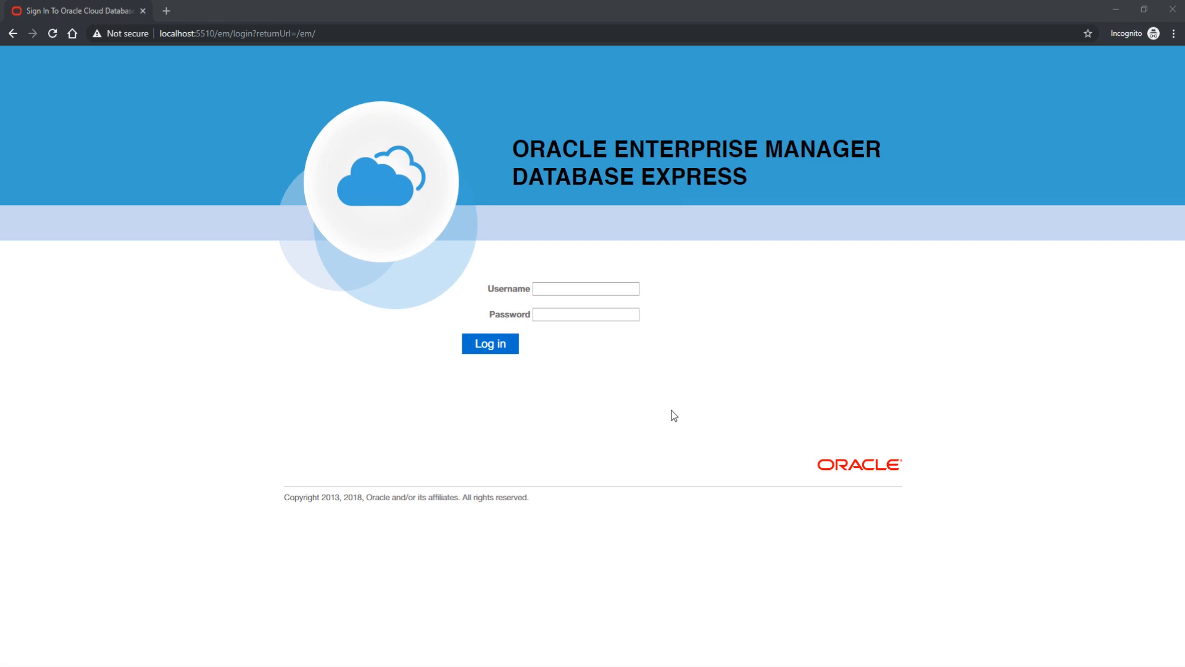
{"action": "mouse_move", "coordinate": [624, 367]}
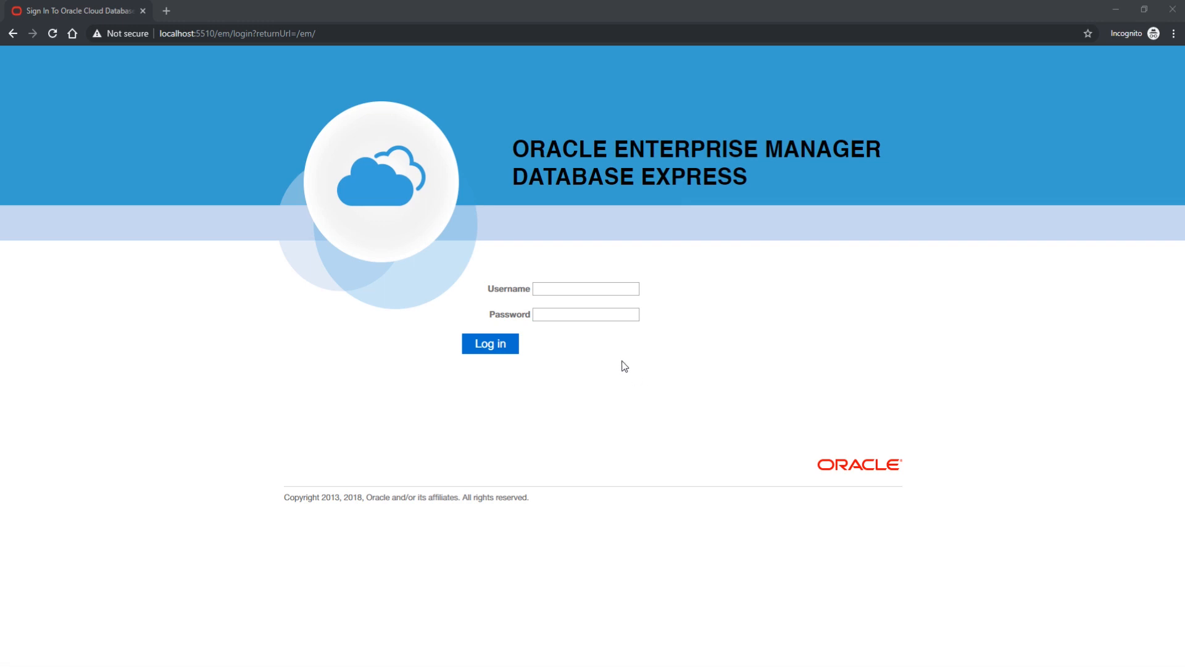
Log in as sys with its password to reach the Database Home page
{"action": "type", "text": "sys"}
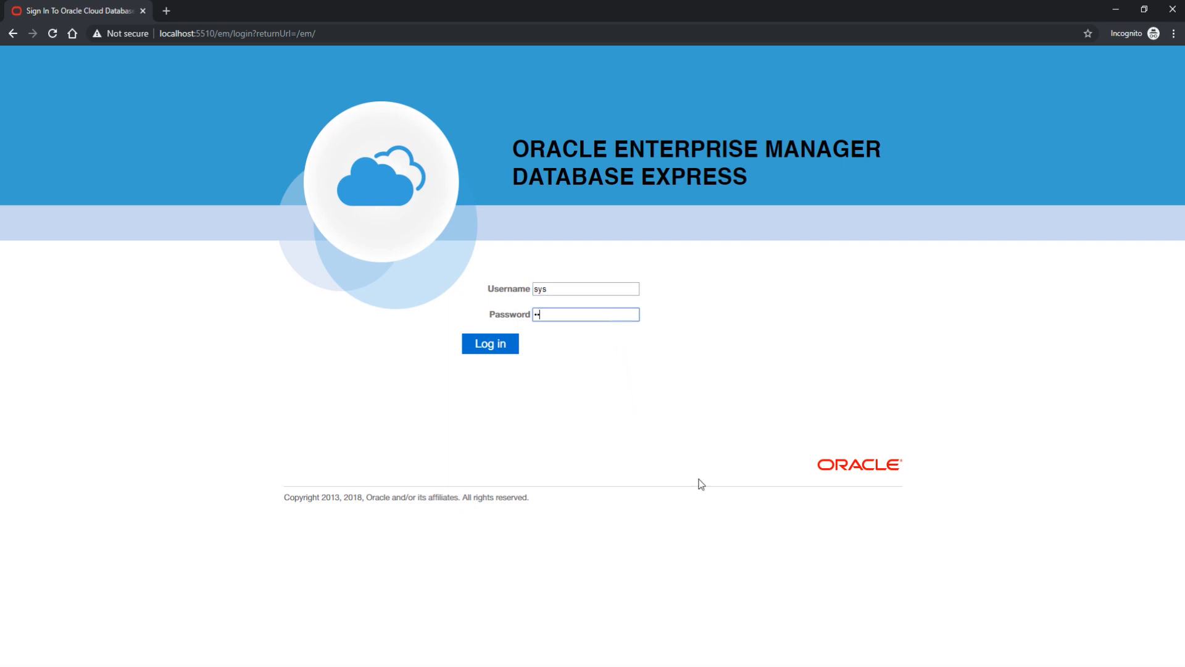
{"action": "type", "text": "••••"}
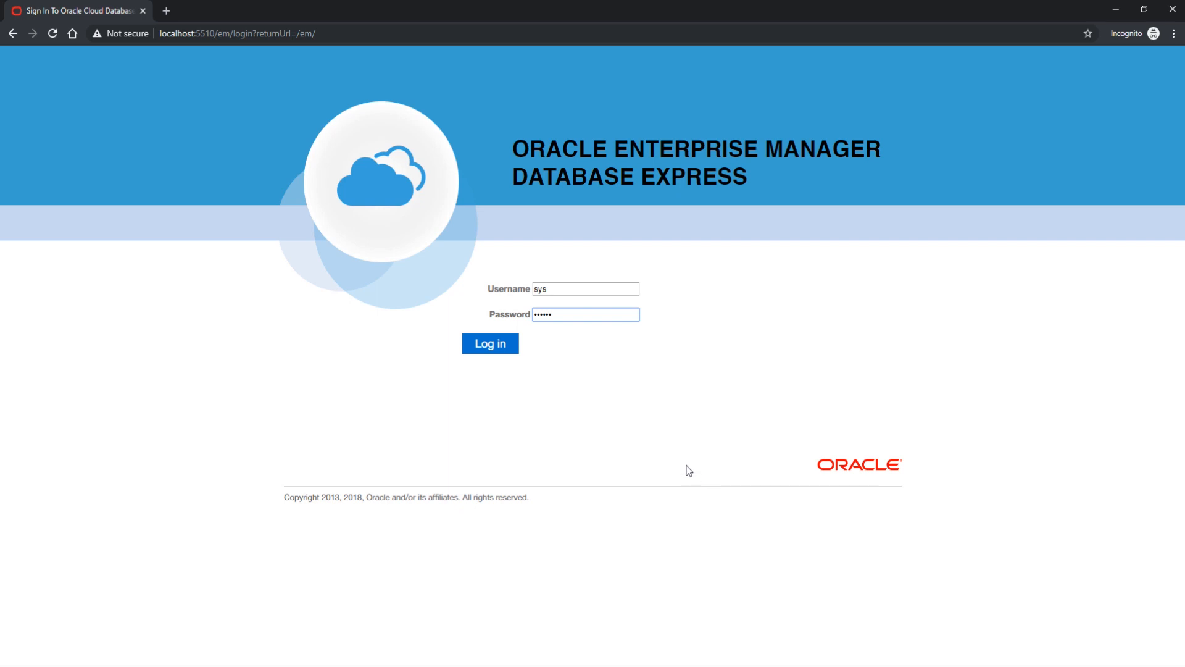
{"action": "left_click", "coordinate": [490, 344]}
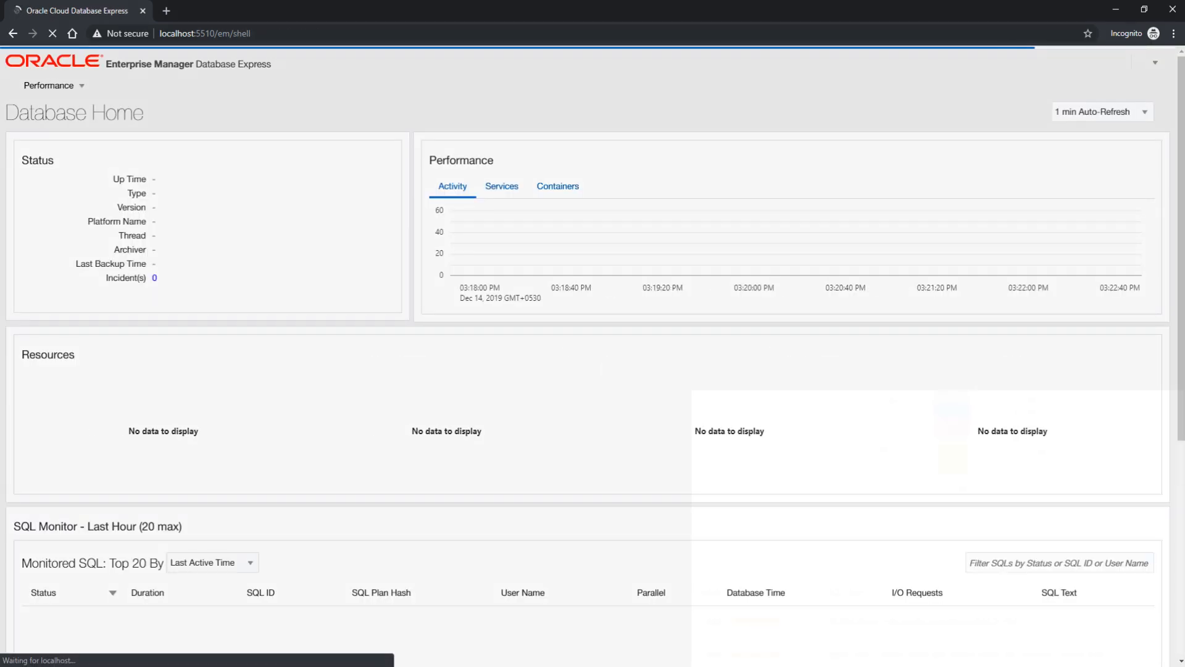